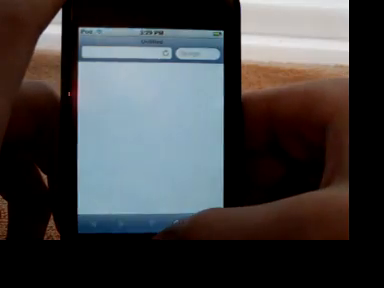
{"action": "key", "text": "home"}
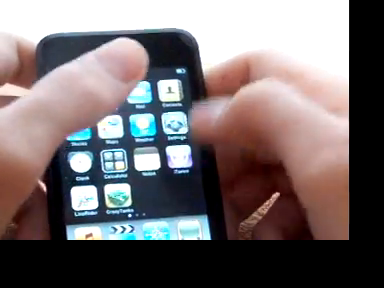
{"action": "scroll", "scroll_direction": "left", "scroll_amount": 3}
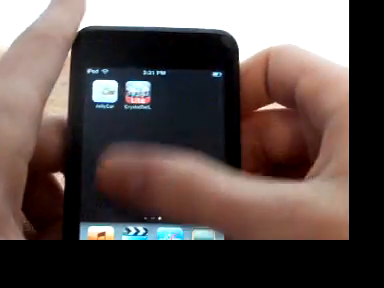